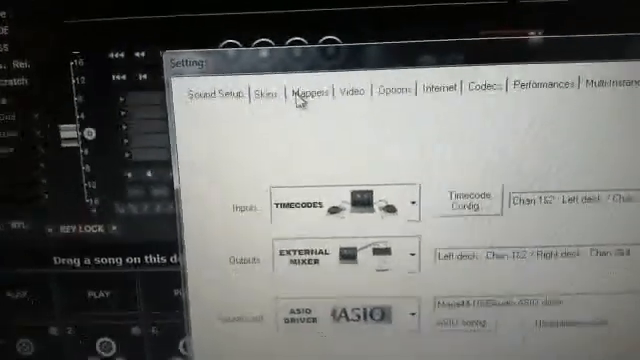
Step: Show the Mappers list of Korg nanoPAD actions: sync, deck effects, sampler play/stutter, loop 4
{"action": "left_click", "coordinate": [300, 112]}
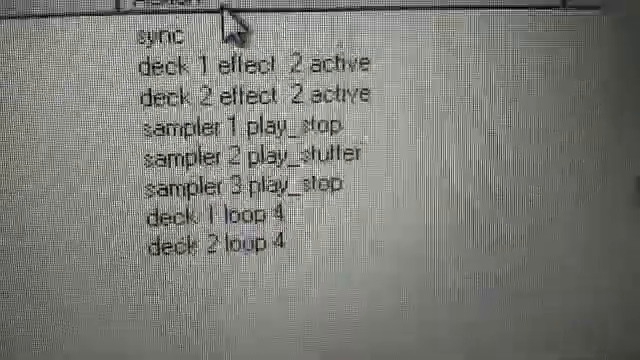
{"action": "scroll", "scroll_direction": "down", "scroll_amount": 3}
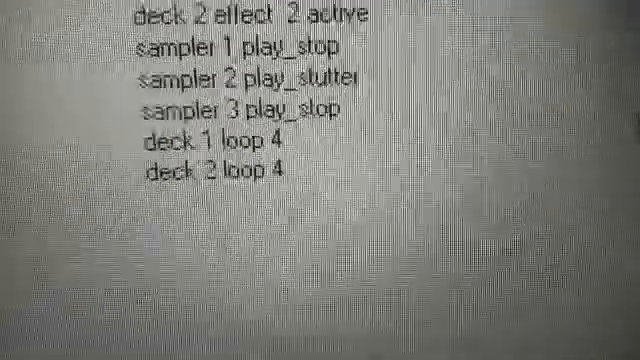